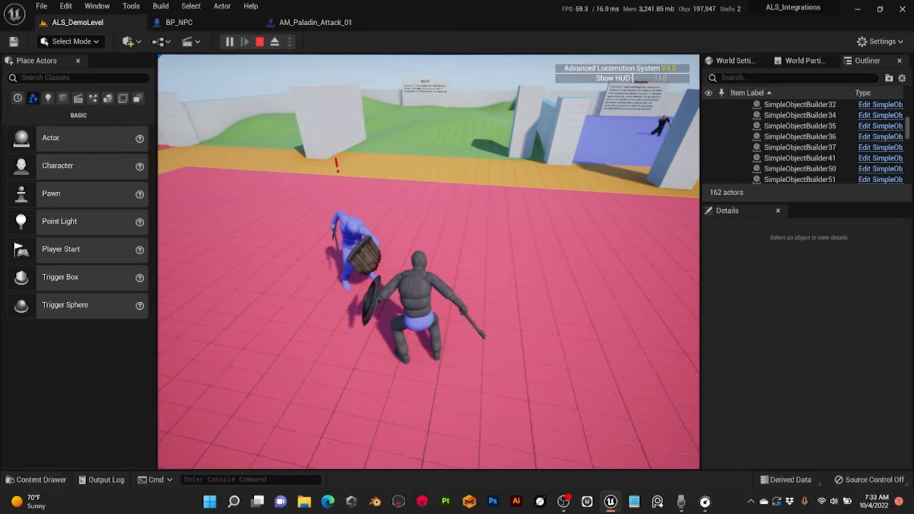
- In BP_NPC, locate the Play Montage node and inspect the AM Attacks array variable
{"action": "left_click", "coordinate": [178, 23]}
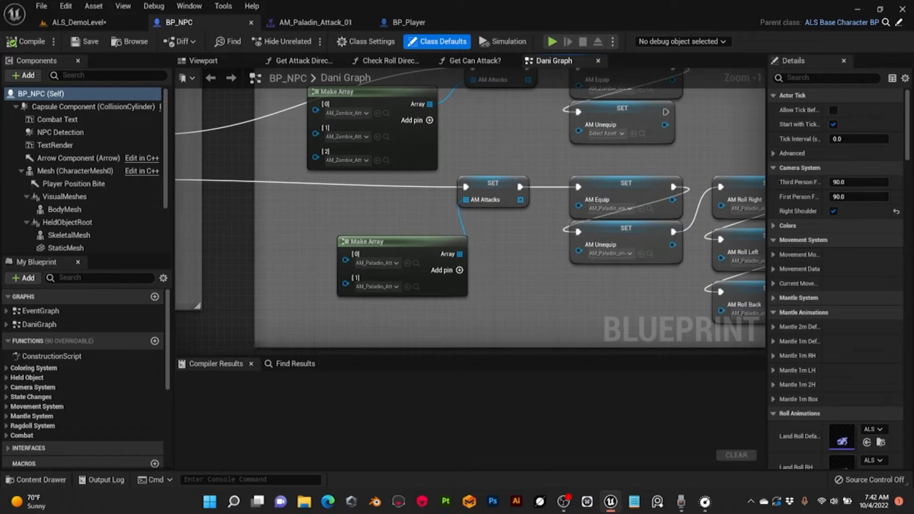
{"action": "left_click", "coordinate": [382, 241]}
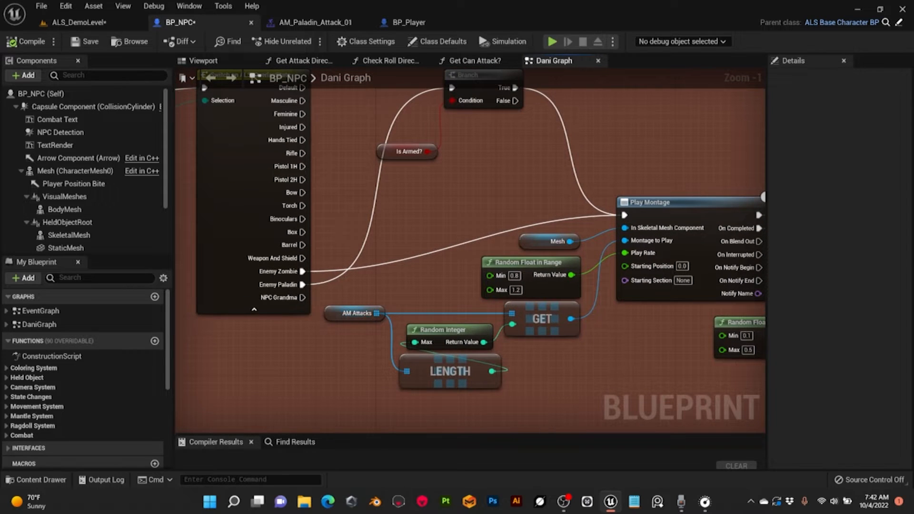
{"action": "left_click", "coordinate": [357, 314]}
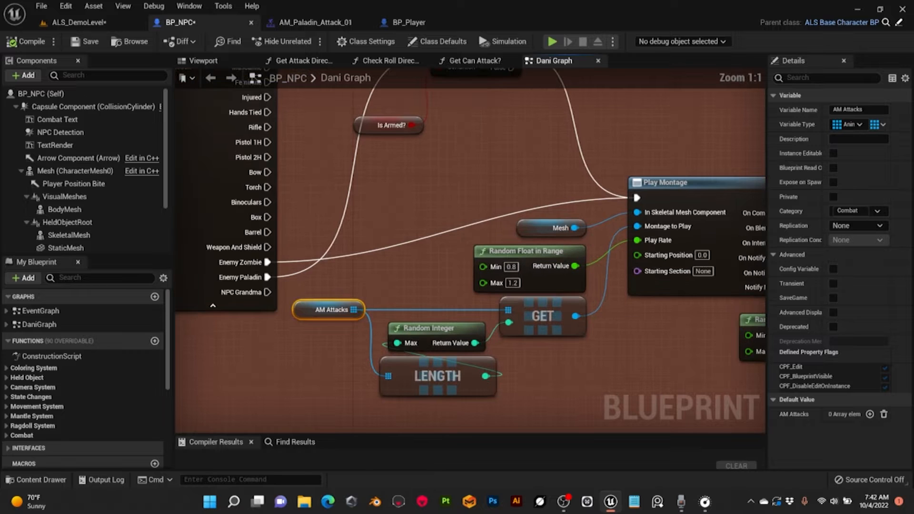
{"action": "scroll", "scroll_direction": "down", "scroll_amount": 3}
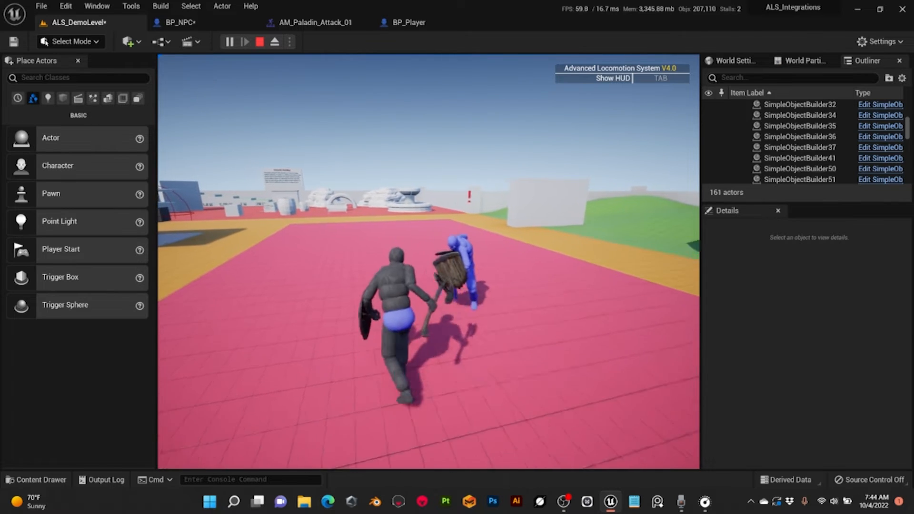
- Check AM_Paladin_Attack_01's PlaySound notify, then view BP_NPC's Setting Sounds arrays
{"action": "left_click", "coordinate": [318, 22]}
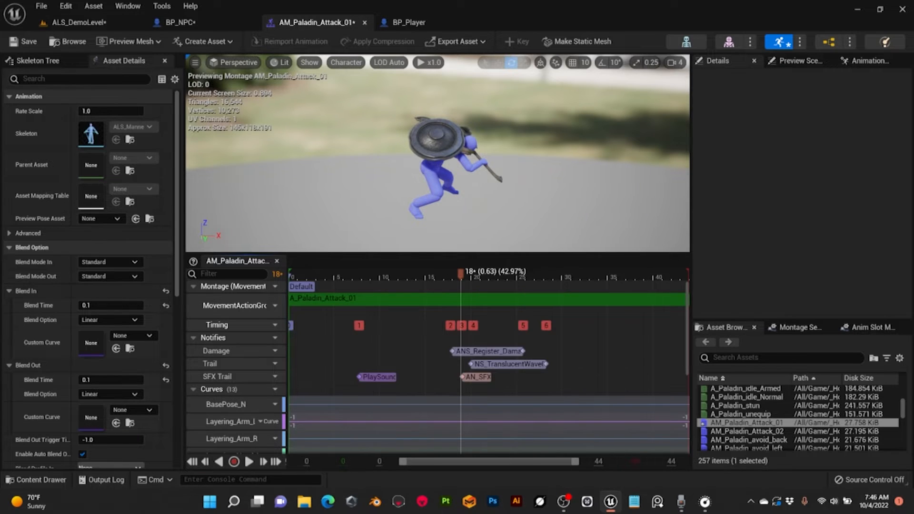
{"action": "left_click", "coordinate": [377, 377]}
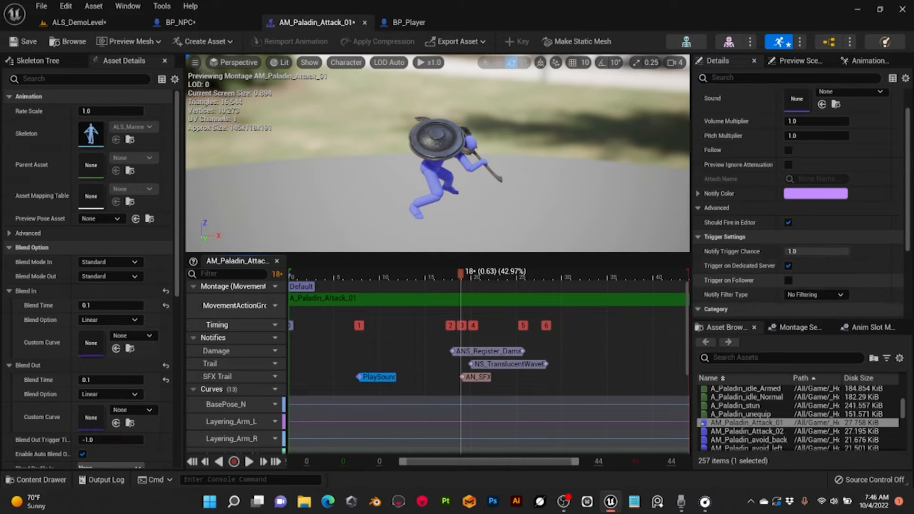
{"action": "left_click", "coordinate": [171, 22]}
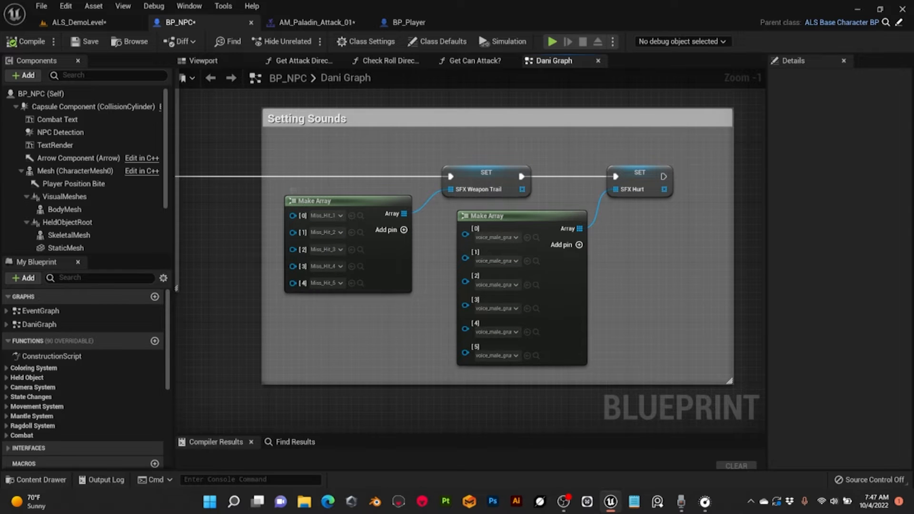
- Inspect the SFX Hurt sound array, then return to the AM_Paladin_Attack_01 montage
{"action": "left_click", "coordinate": [640, 172]}
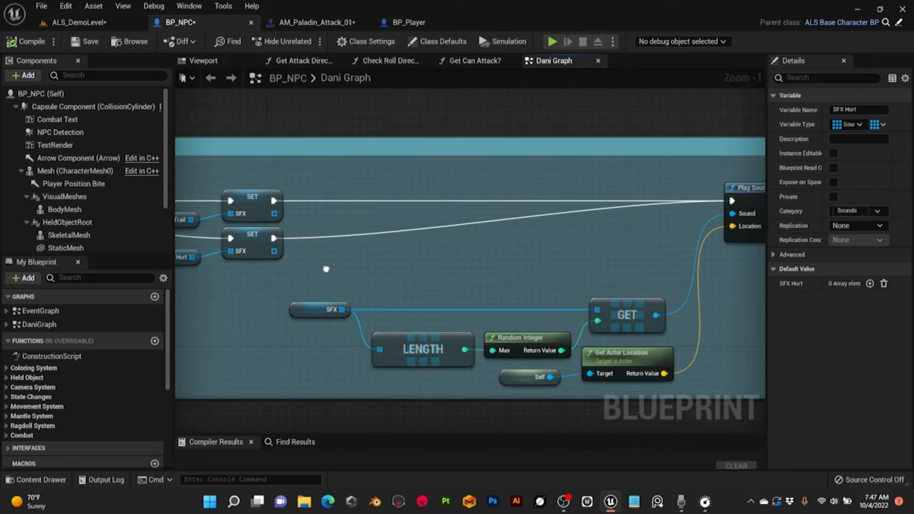
{"action": "left_click", "coordinate": [311, 22]}
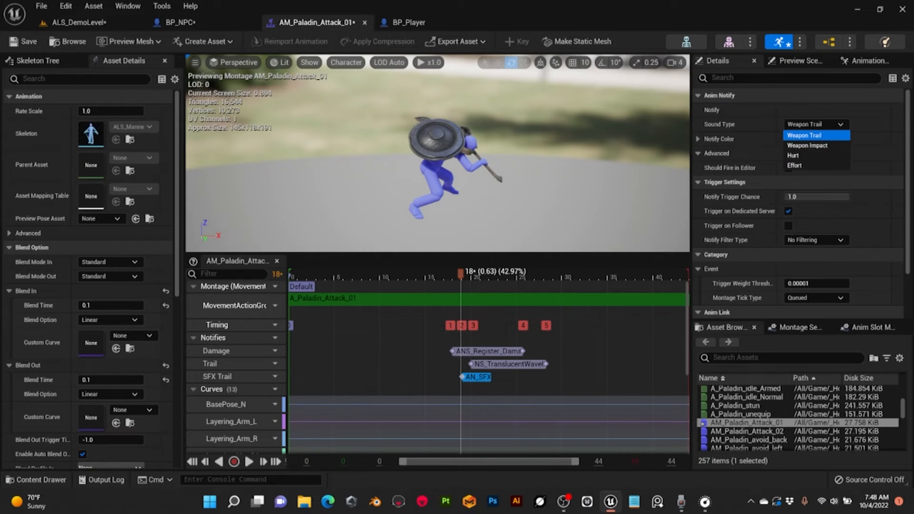
- Set the AN_SFX notify's Sound Type to Weapon Trail
{"action": "left_click", "coordinate": [816, 135]}
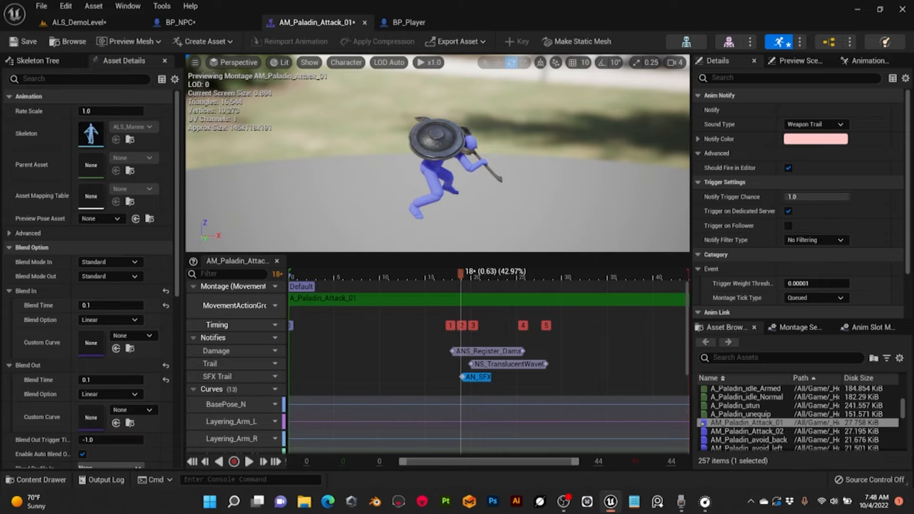
{"action": "left_click", "coordinate": [842, 125]}
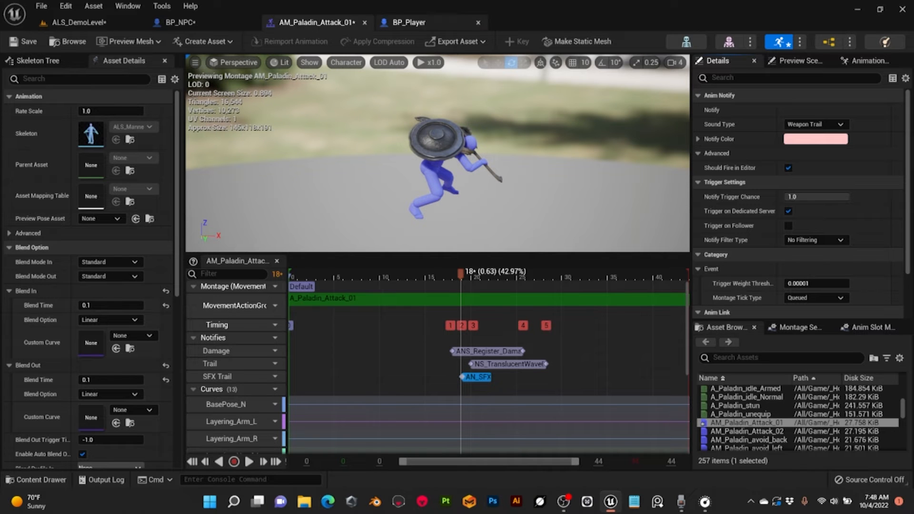
{"action": "left_click", "coordinate": [164, 23]}
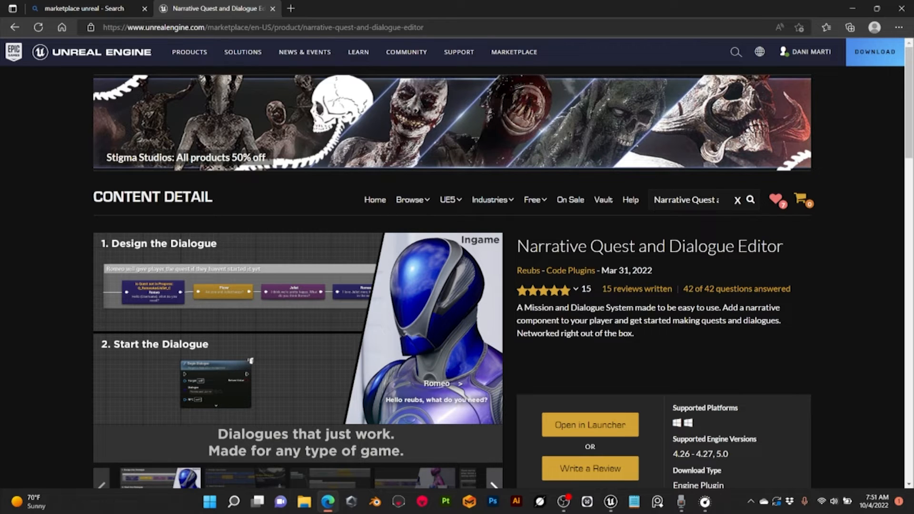
- Scroll the Narrative Quest and Dialogue Editor page down to its Description
{"action": "scroll", "scroll_direction": "down", "scroll_amount": 3}
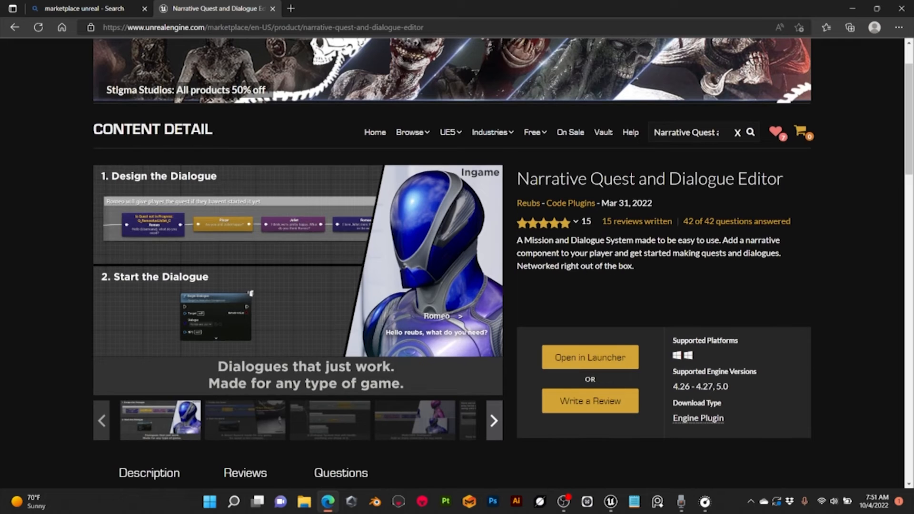
{"action": "scroll", "scroll_direction": "down", "scroll_amount": 3}
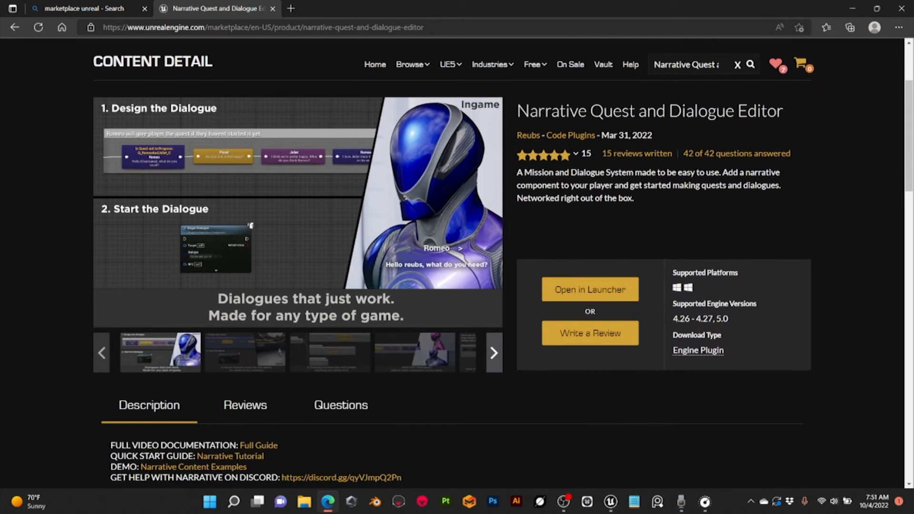
{"action": "scroll", "scroll_direction": "down", "scroll_amount": 3}
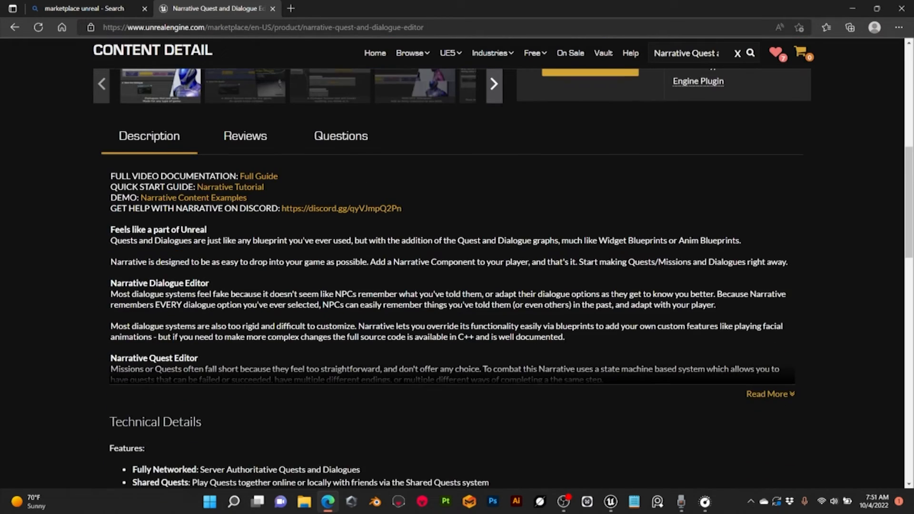
{"action": "scroll", "scroll_direction": "down", "scroll_amount": 3}
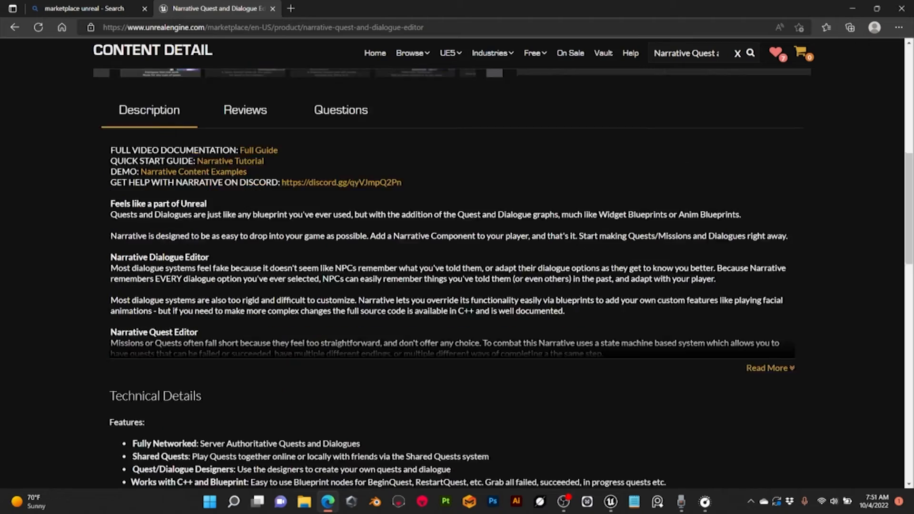
{"action": "scroll", "scroll_direction": "down", "scroll_amount": 3}
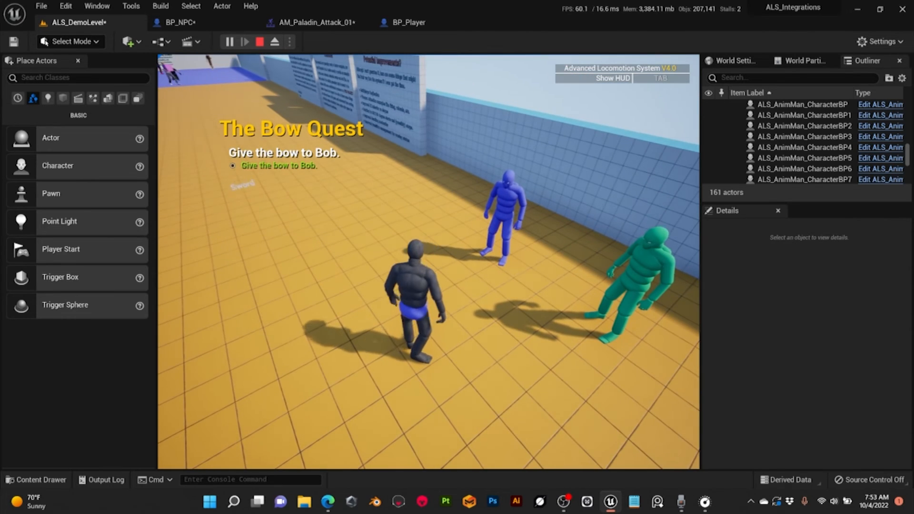
- Launch the level as a Standalone Game preview window
{"action": "left_click", "coordinate": [242, 41]}
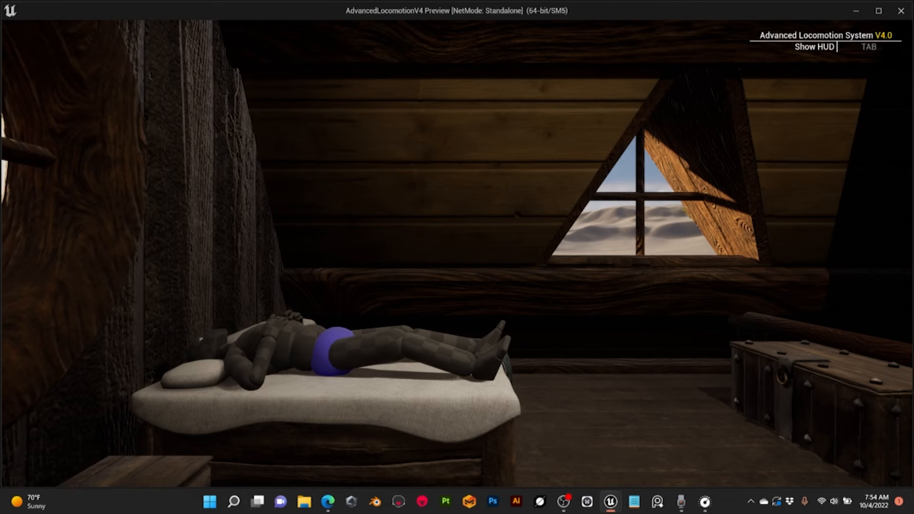